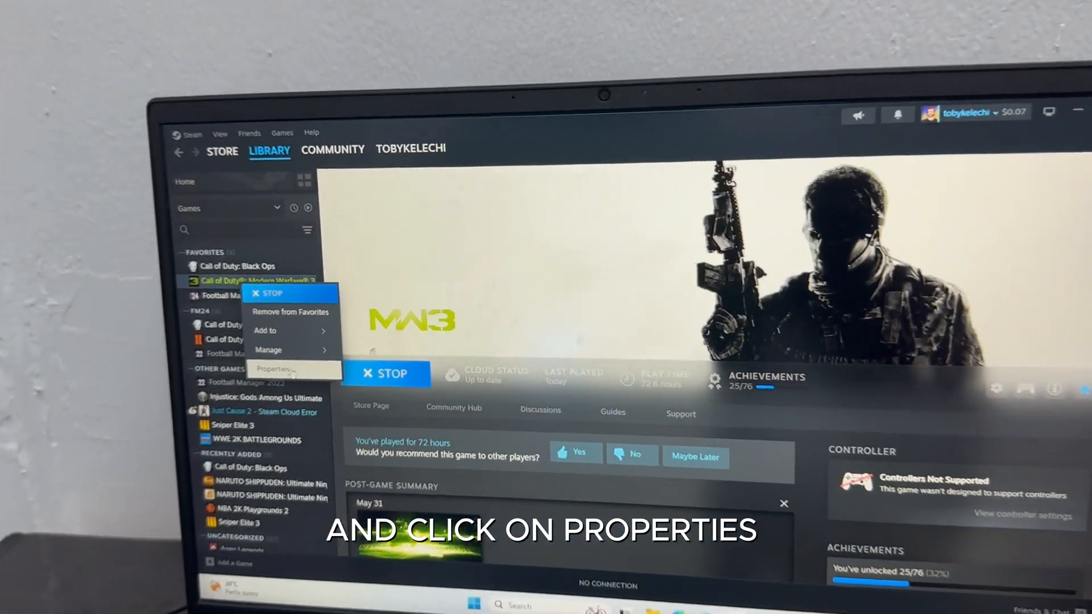
- Set the Controller override for Modern Warfare 3 (2011) to 'Enable Steam Input' and close Properties
{"action": "left_click", "coordinate": [273, 368]}
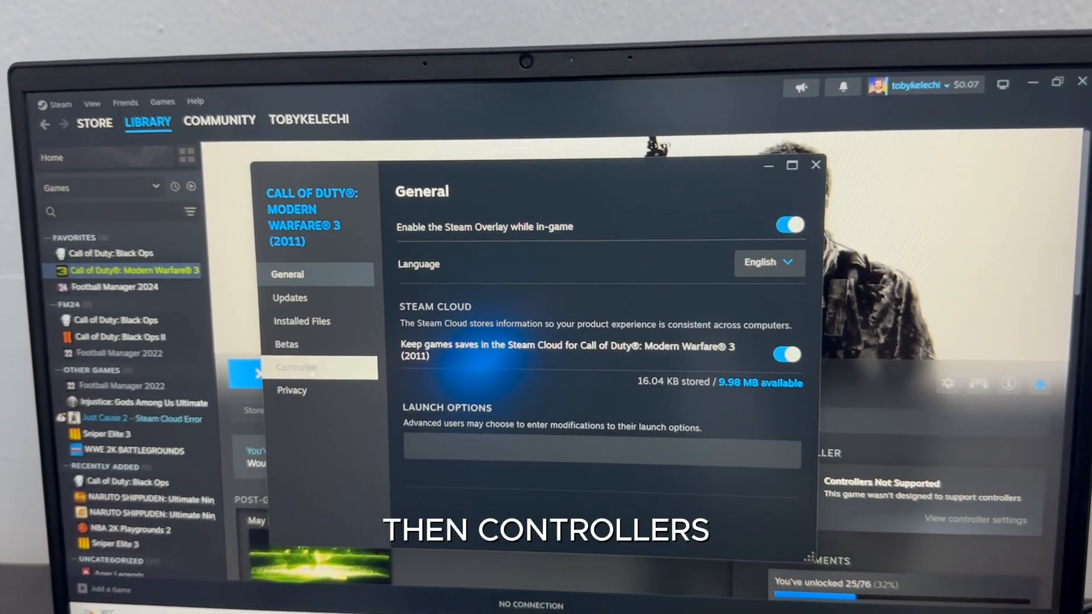
{"action": "left_click", "coordinate": [296, 367]}
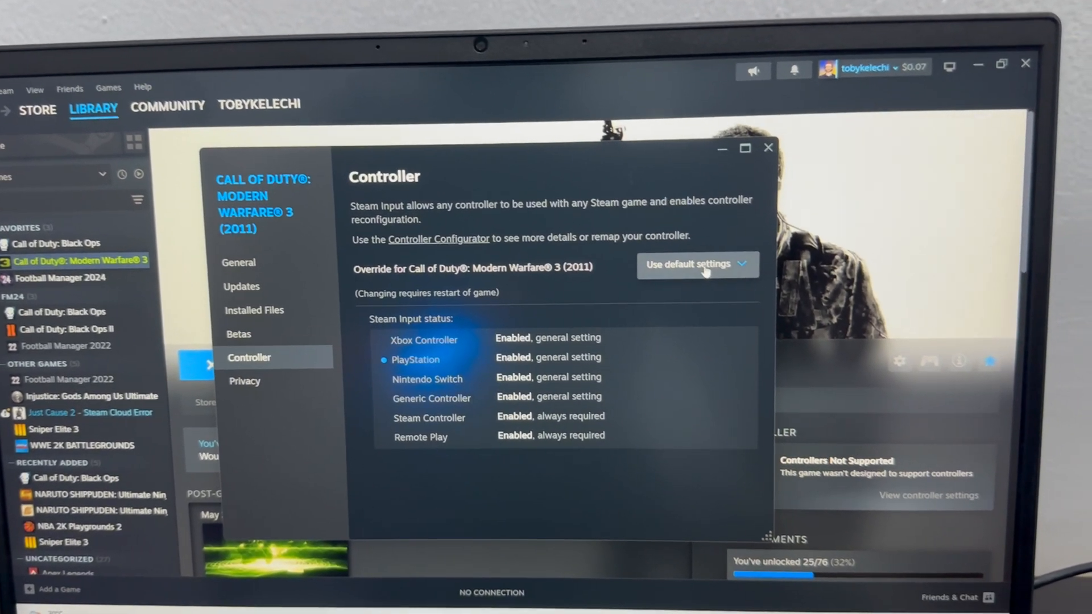
{"action": "left_click", "coordinate": [696, 264]}
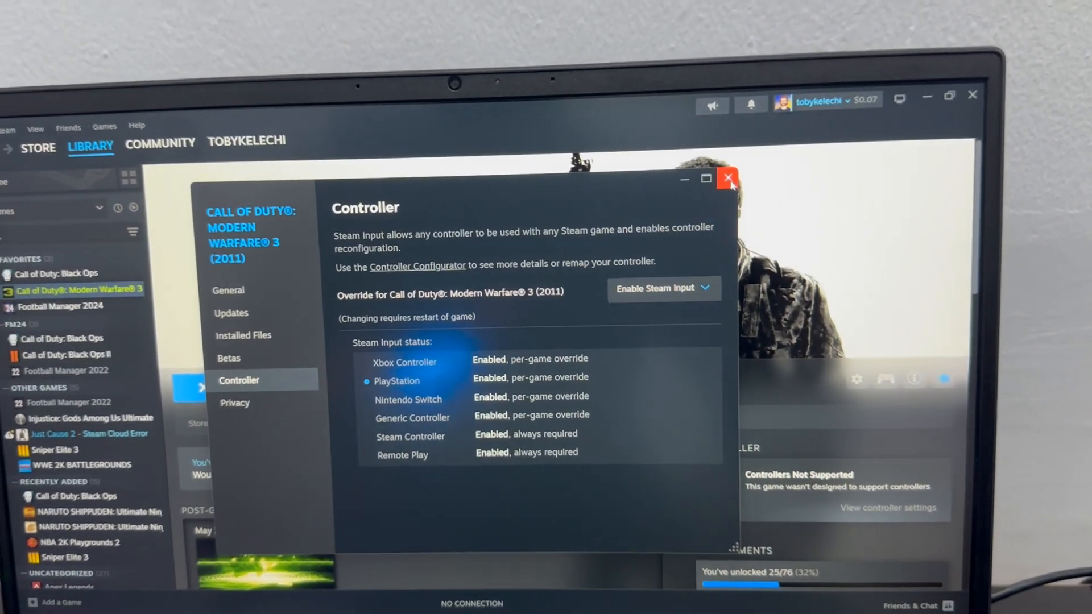
{"action": "left_click", "coordinate": [729, 178]}
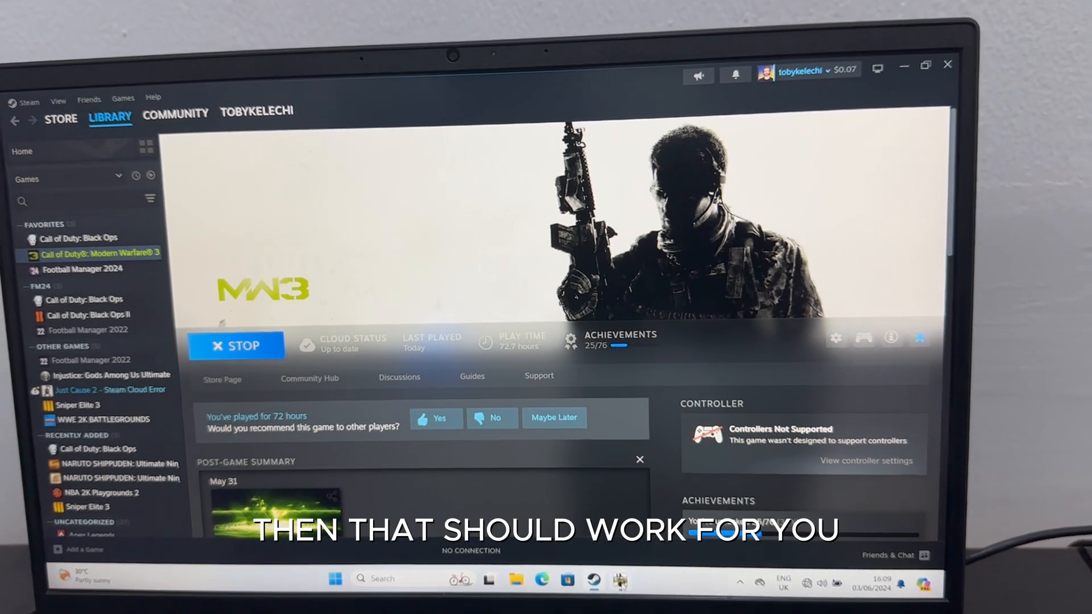